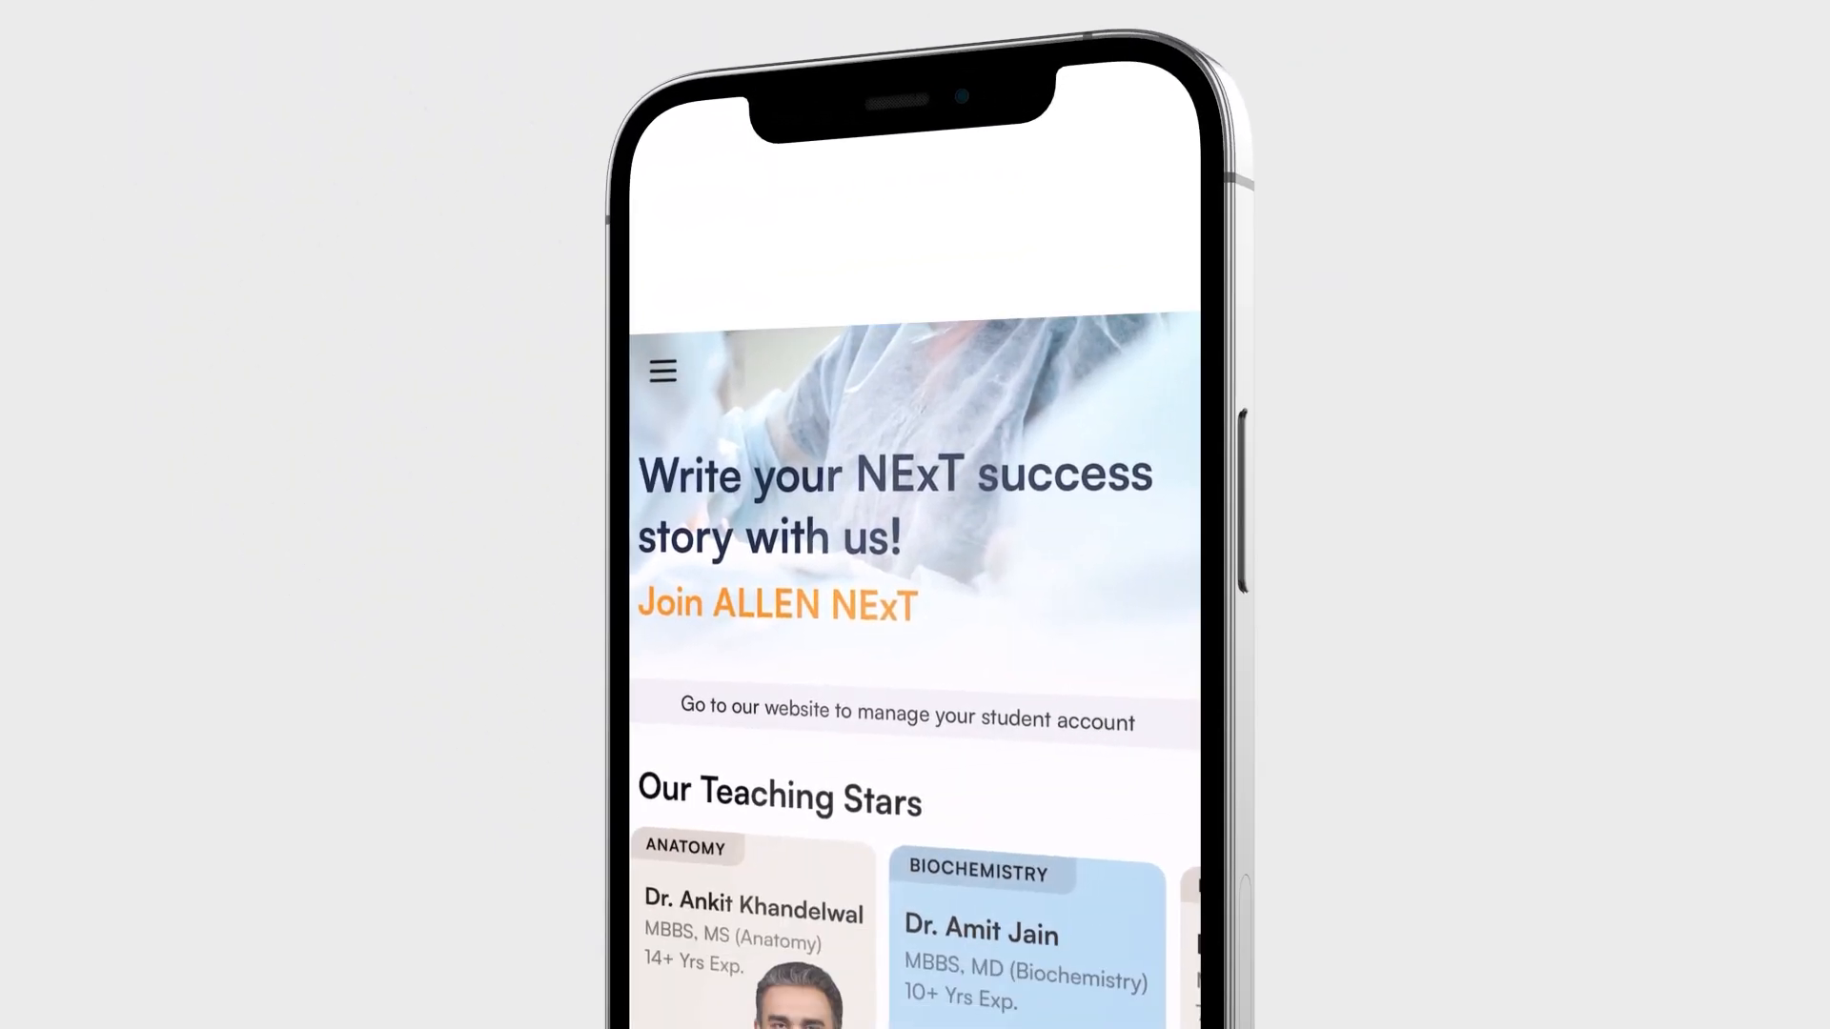
Step: Scroll down the ALLEN NExT home screen and open the Glasgow Coma Scale lecture
scroll(down, 3)
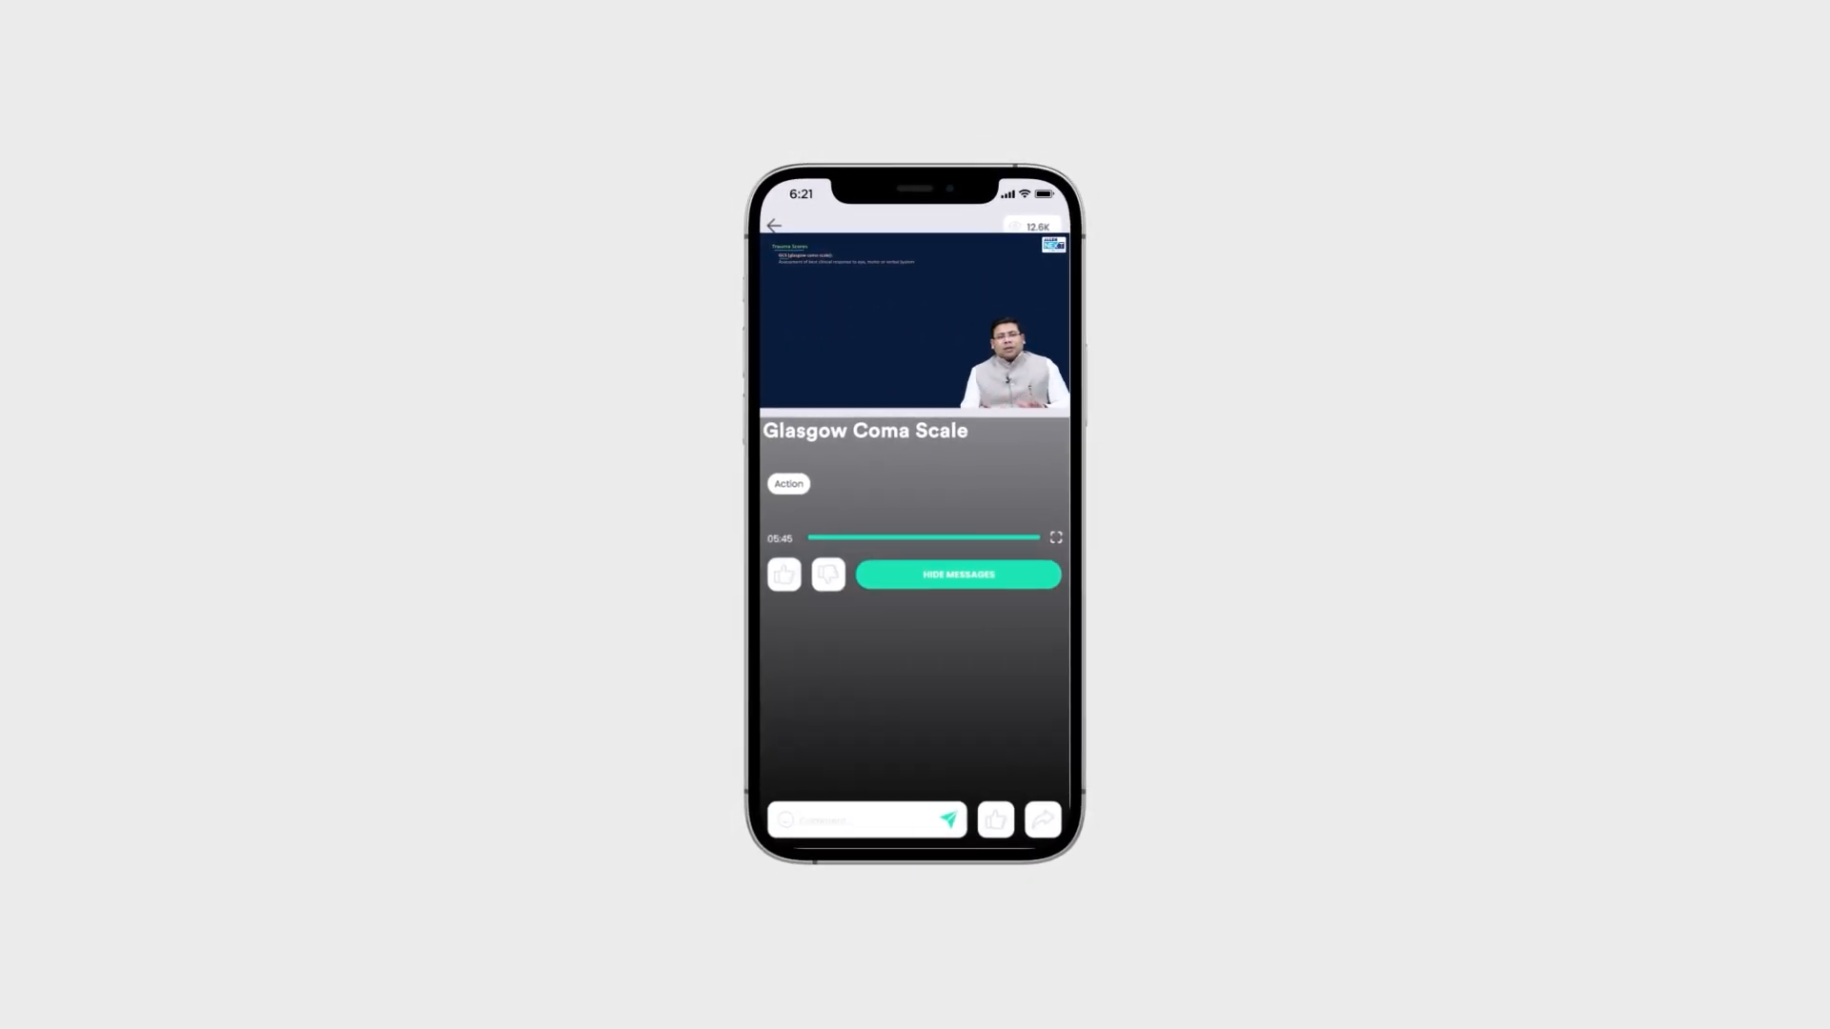
click(1055, 537)
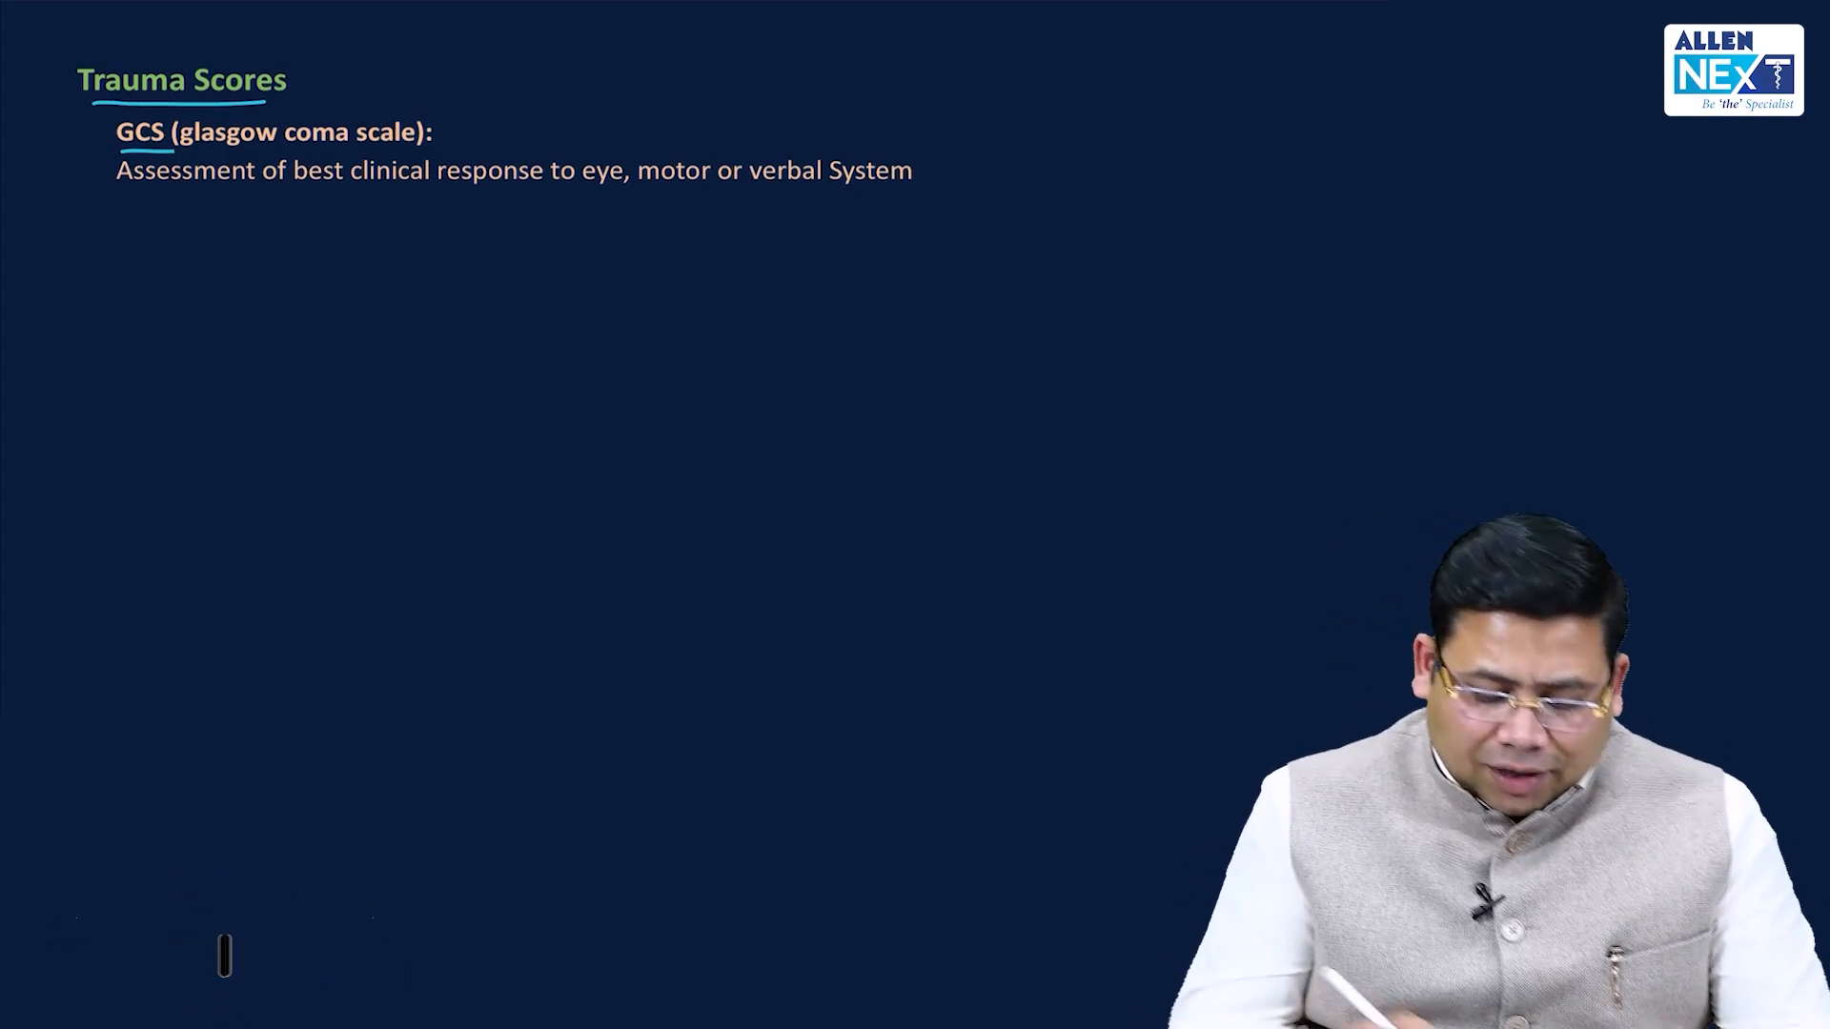
Step: Draw blue pen underlines beneath 'Trauma Scores' and 'GCS' on the slide
click(222, 956)
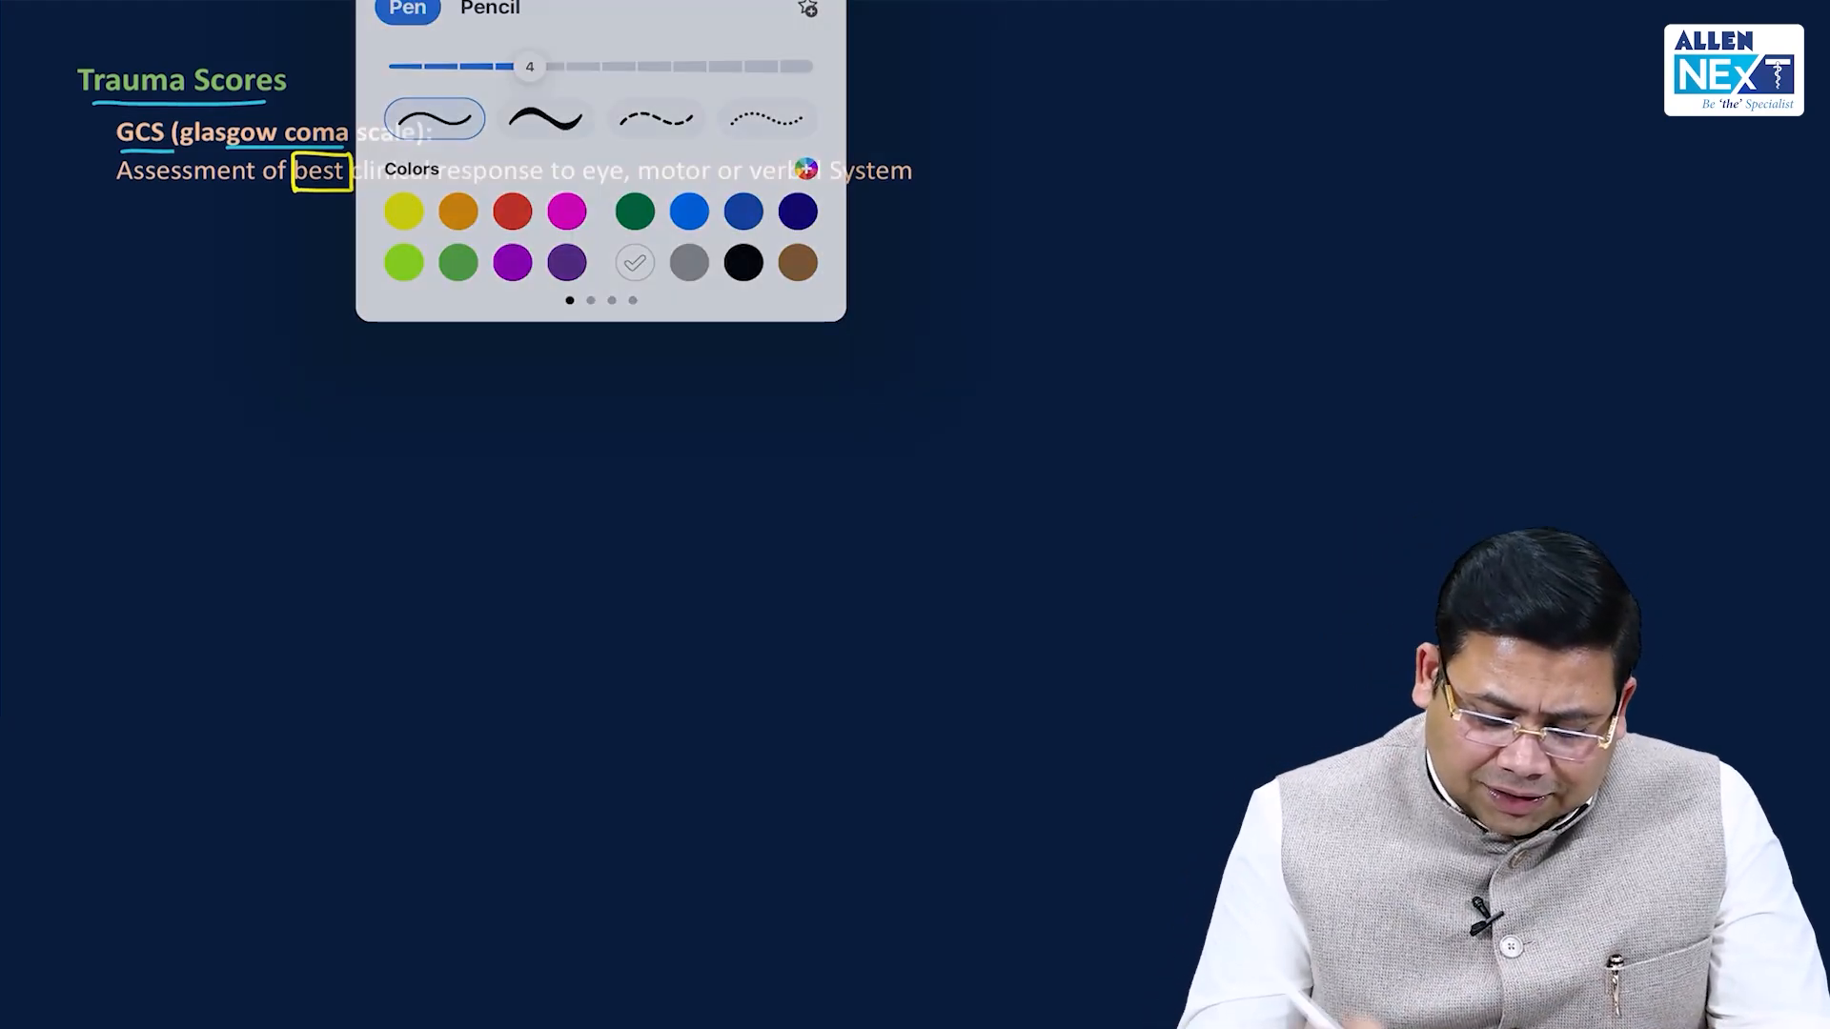